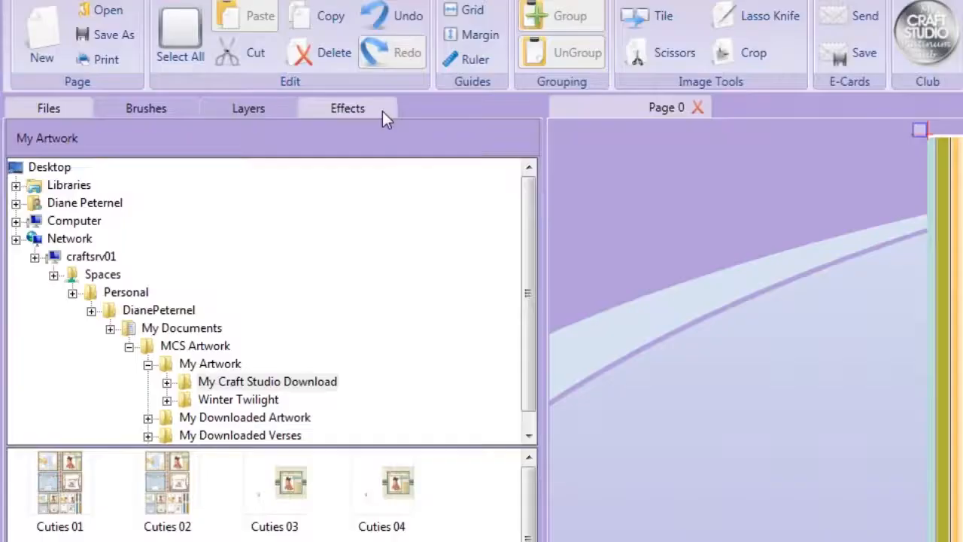
Show the Effects panel with its default sliders for the striped backing paper
left_click(347, 108)
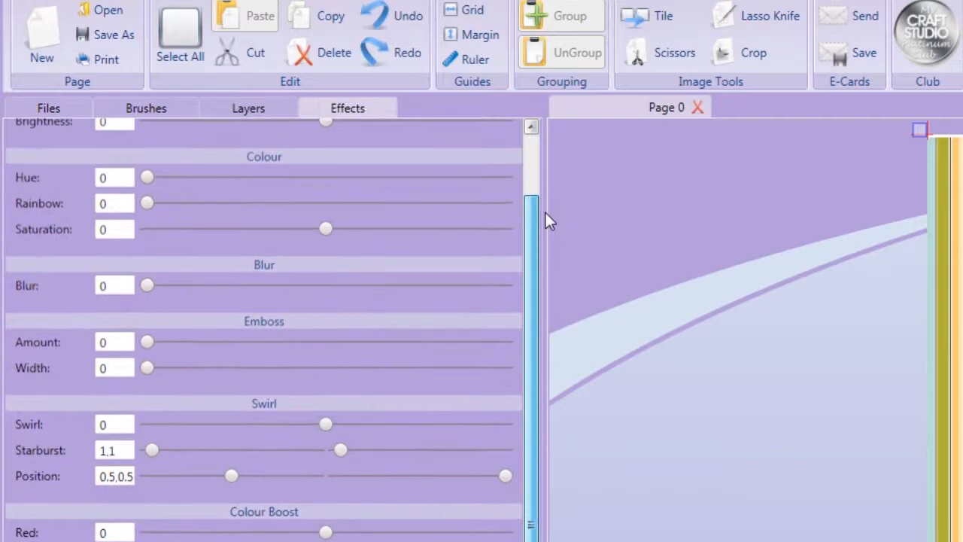
scroll("up", 3)
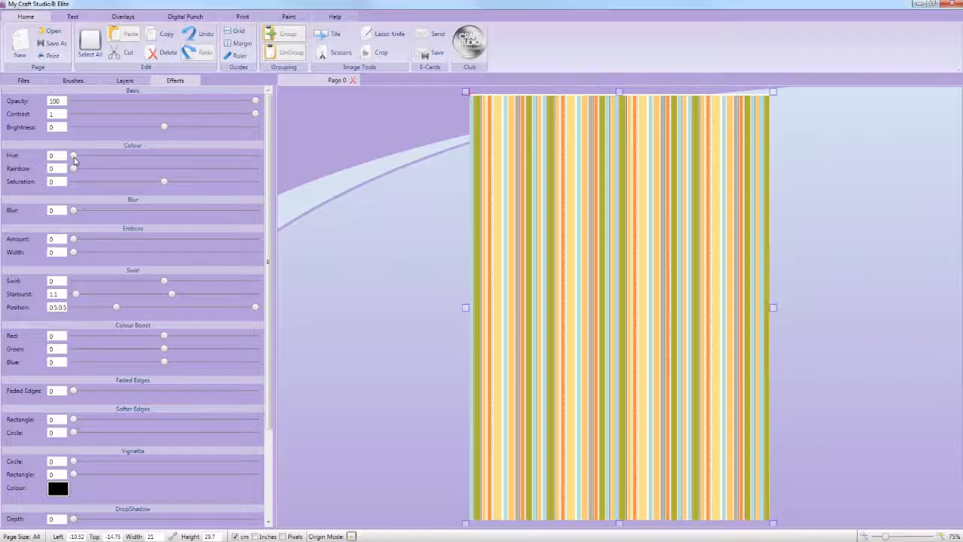
Preview yellow and purple hues on the stripes, then settle on brightness -0.15 and saturation -4
left_click_drag(73, 156, 104, 156)
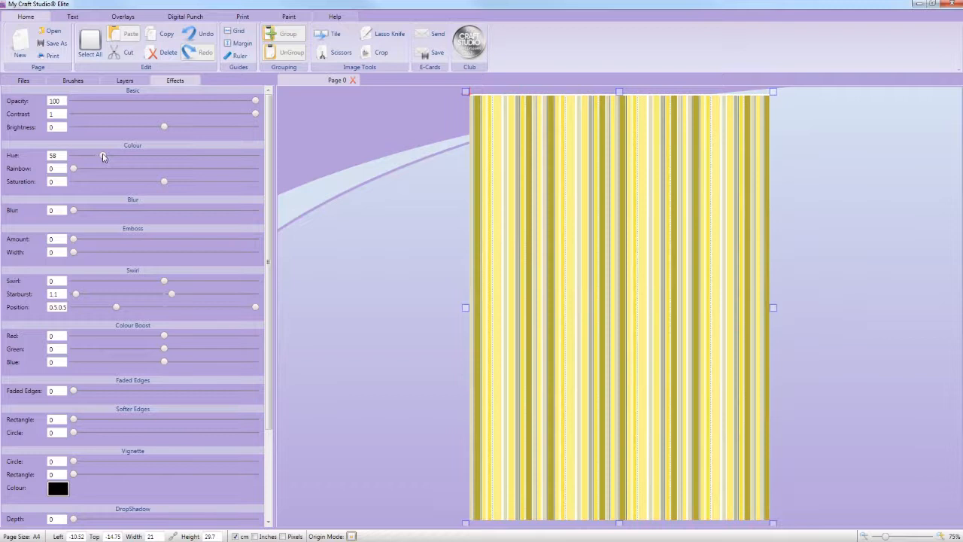
left_click_drag(104, 155, 216, 155)
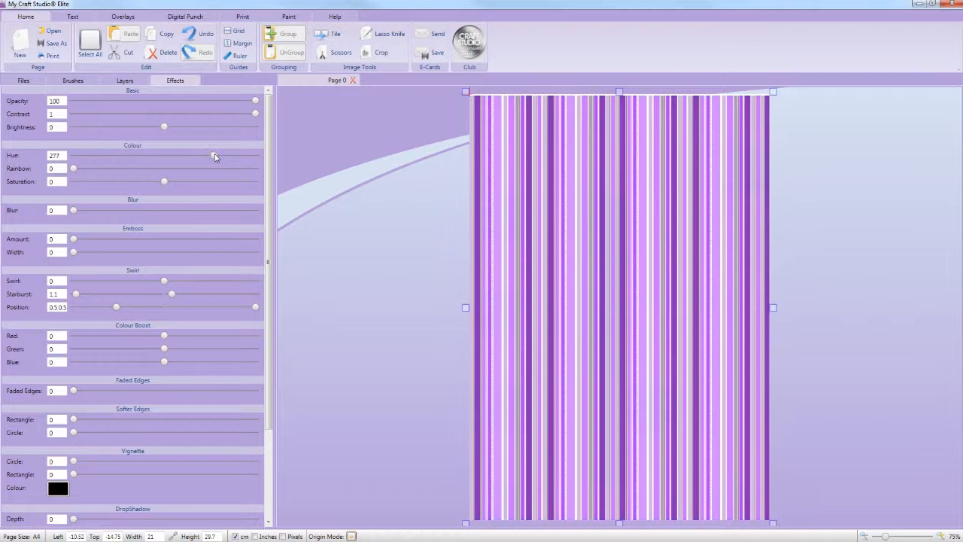
left_click_drag(216, 156, 252, 156)
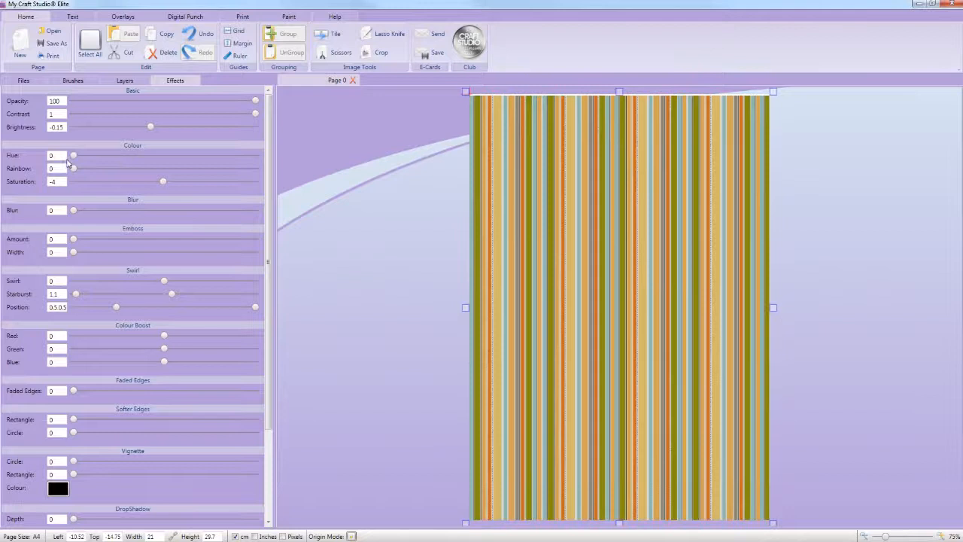
left_click(24, 80)
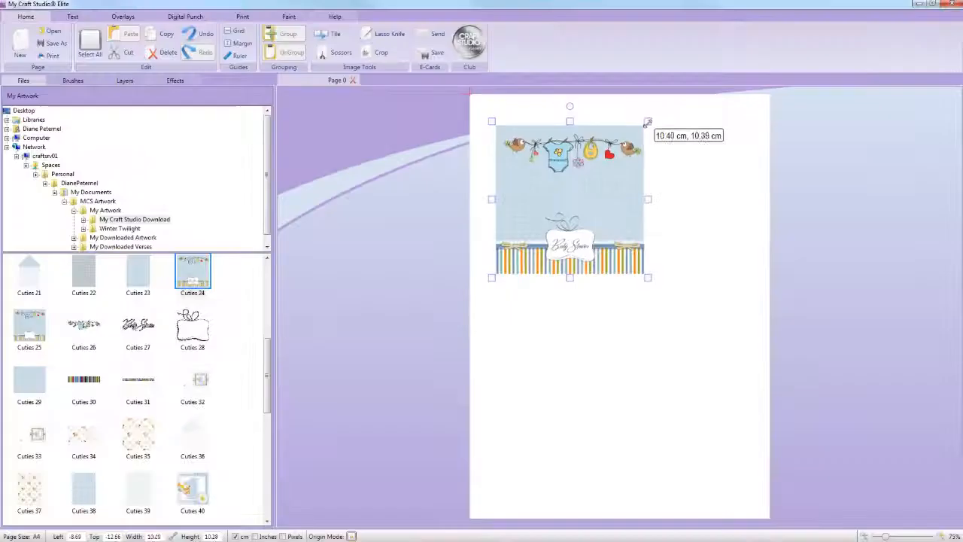
Enlarge the Baby Shower image to about 12.5 cm, then shrink it to about 4.97 inches square
left_click_drag(648, 121, 671, 99)
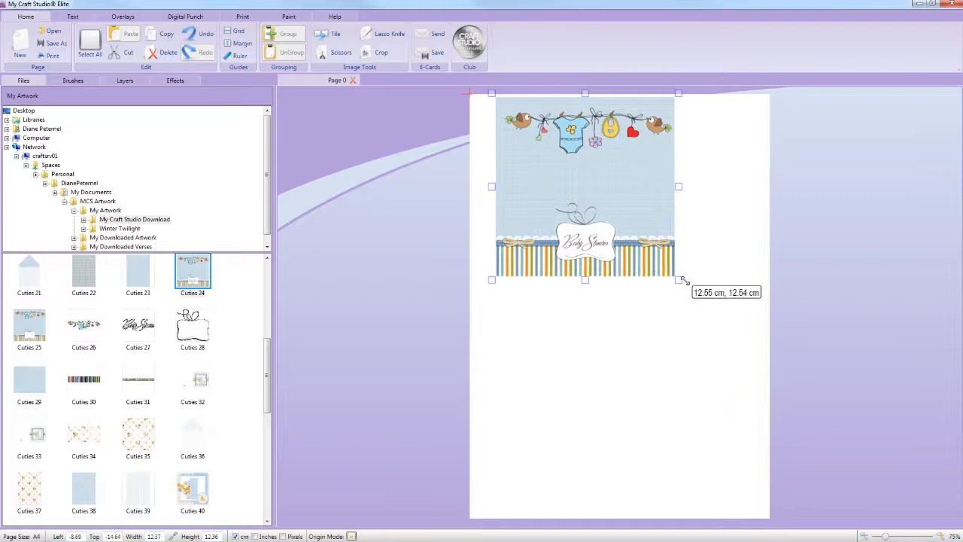
left_click_drag(683, 280, 711, 311)
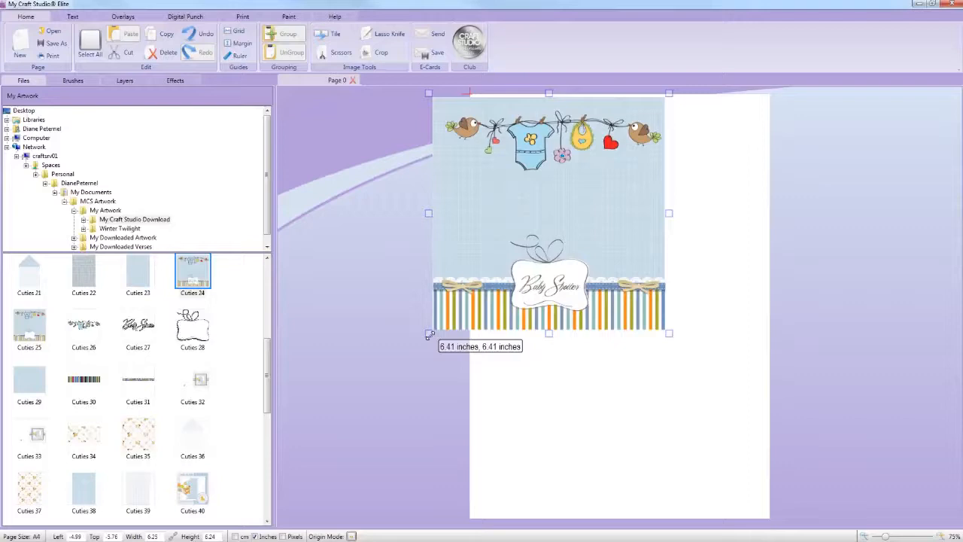
left_click_drag(429, 334, 481, 282)
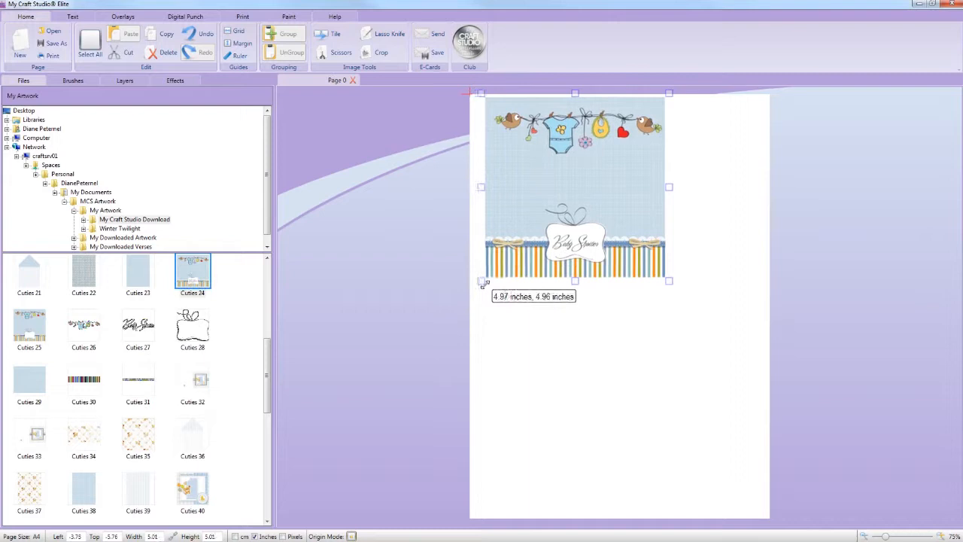
Add the Cuties 43 teddy-with-balloons image and drag it to the page's top-left corner
double_click(138, 371)
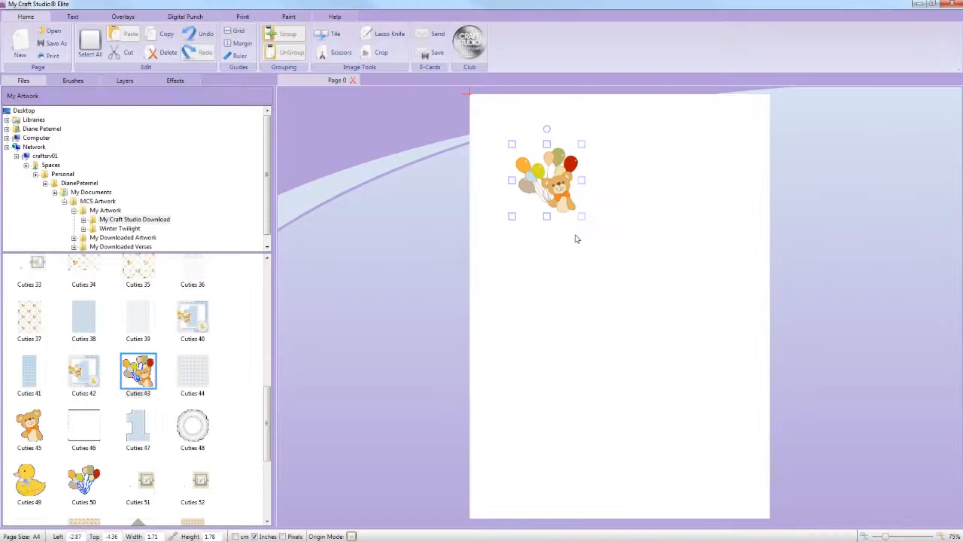
left_click_drag(547, 180, 538, 172)
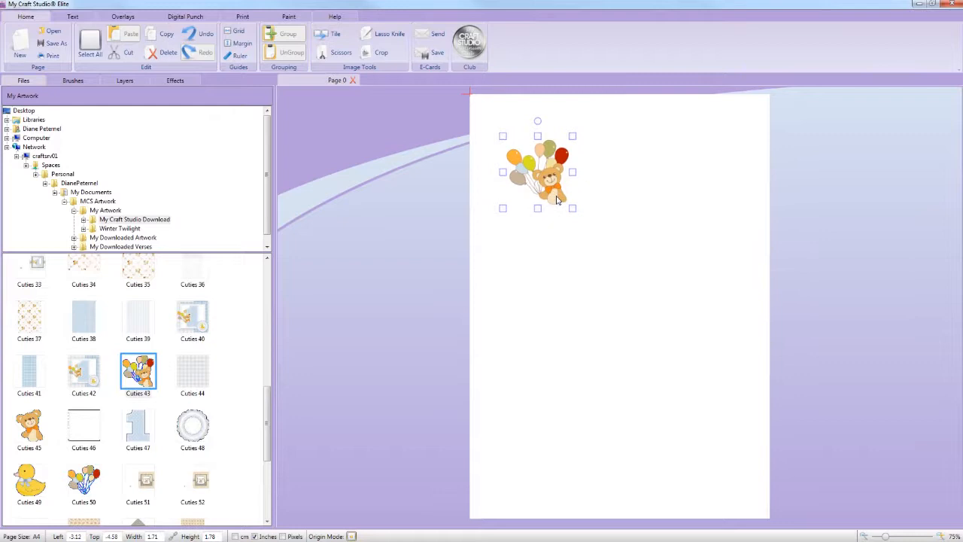
left_click_drag(538, 172, 493, 120)
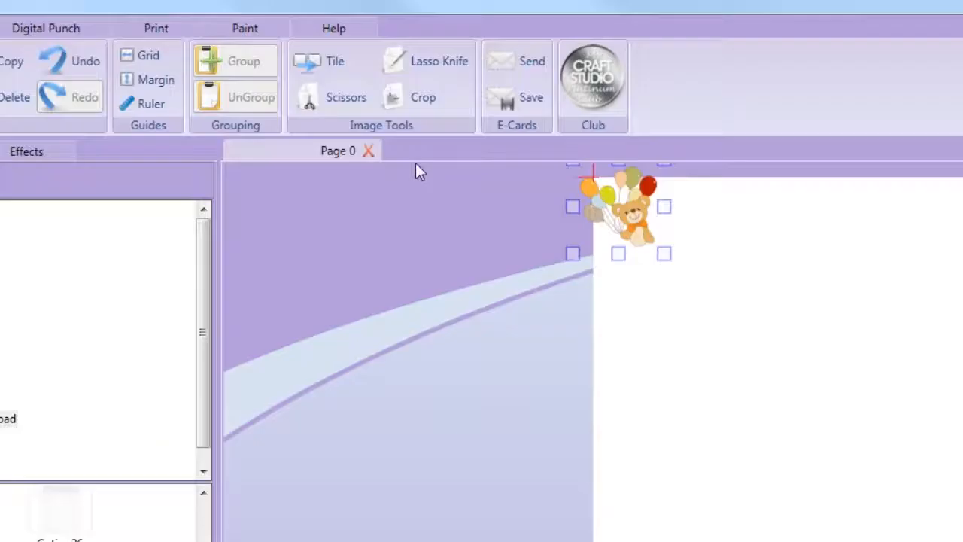
mouse_move(390, 126)
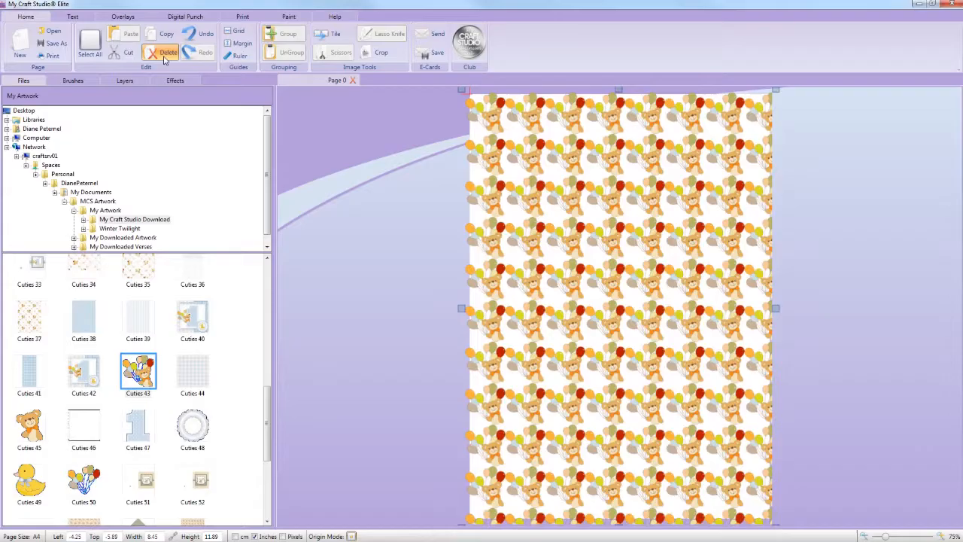
Delete the tiled teddy paper and enlarge the teddy image to about 5.15 by 5.37 inches
left_click(167, 52)
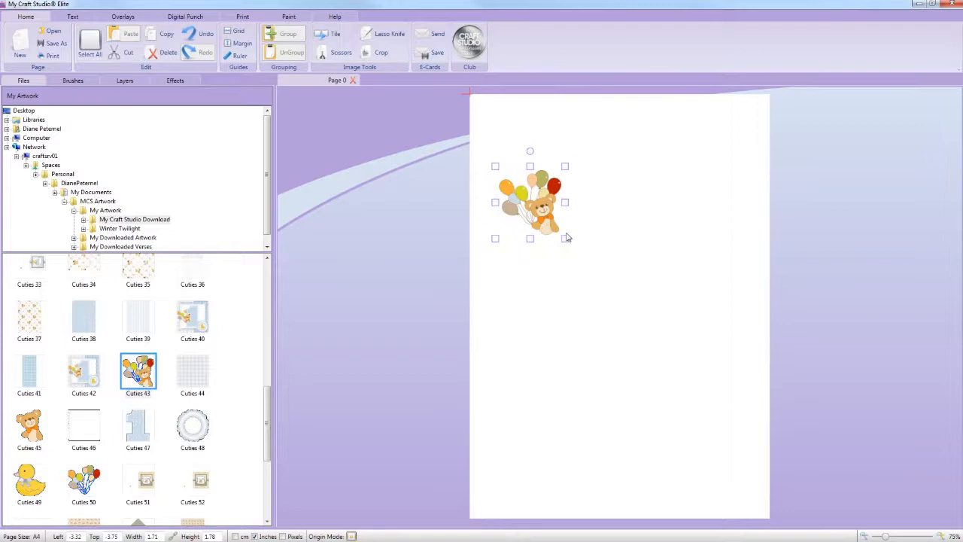
left_click_drag(566, 238, 643, 346)
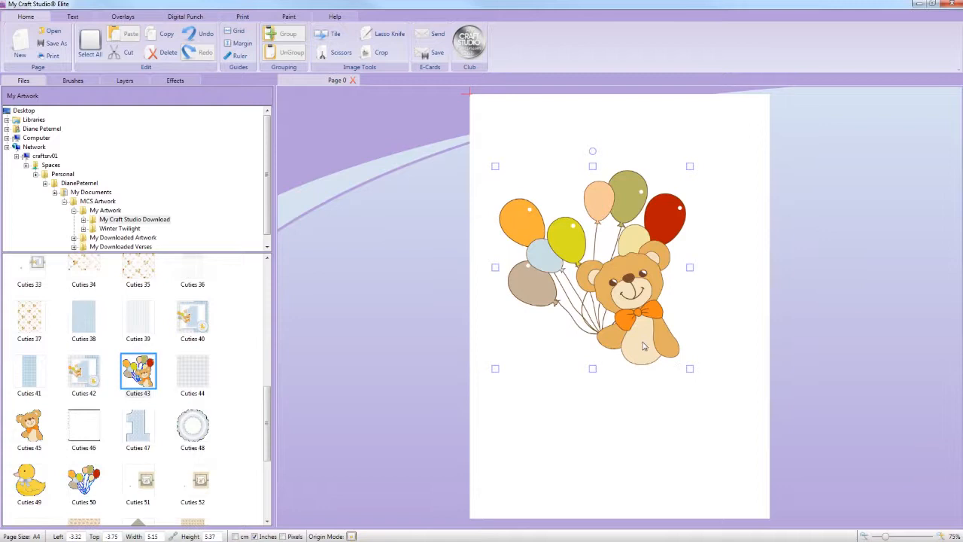